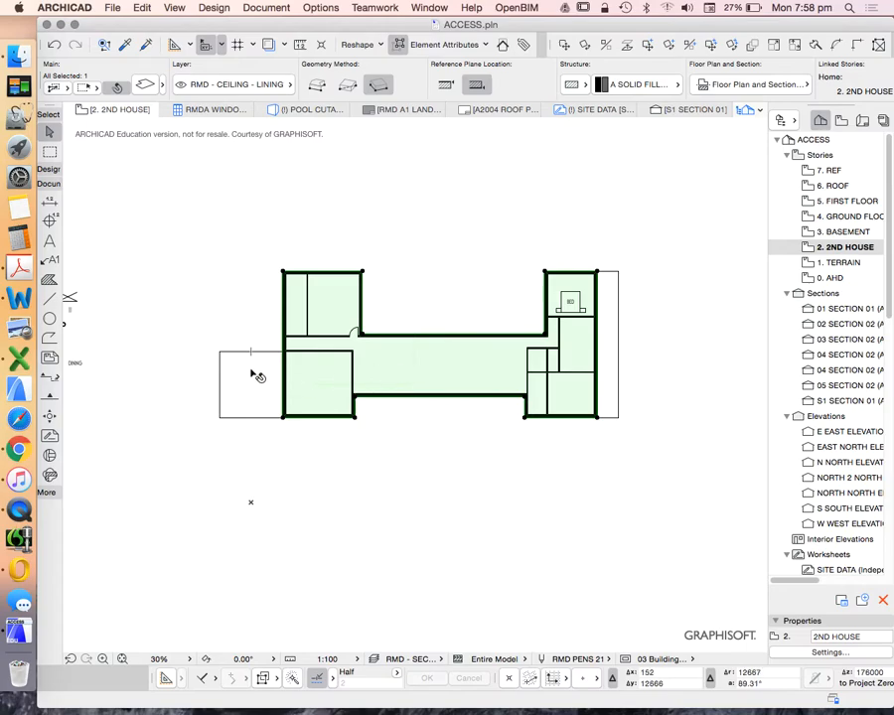
pyautogui.moveTo(441, 367)
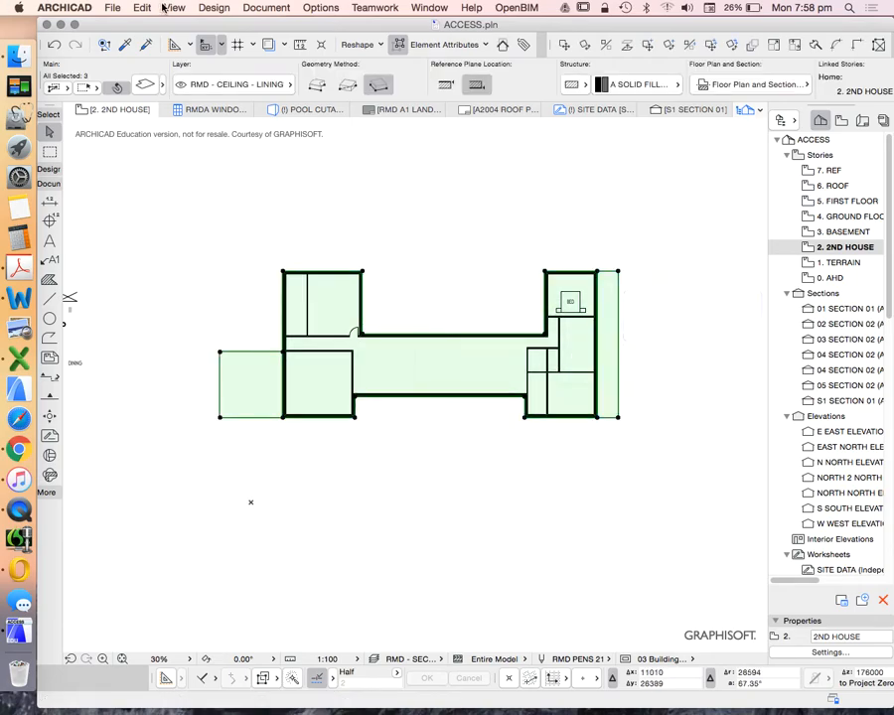
# Deselect the house elements so the 2ND HOUSE plan can be fitted in the window
pyautogui.click(143, 8)
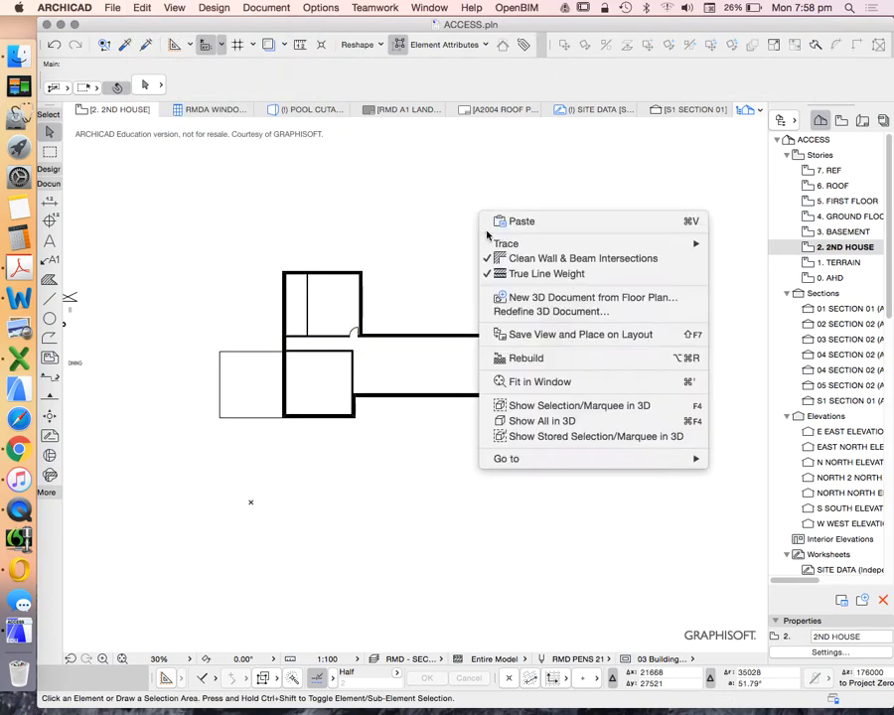
pyautogui.moveTo(541, 421)
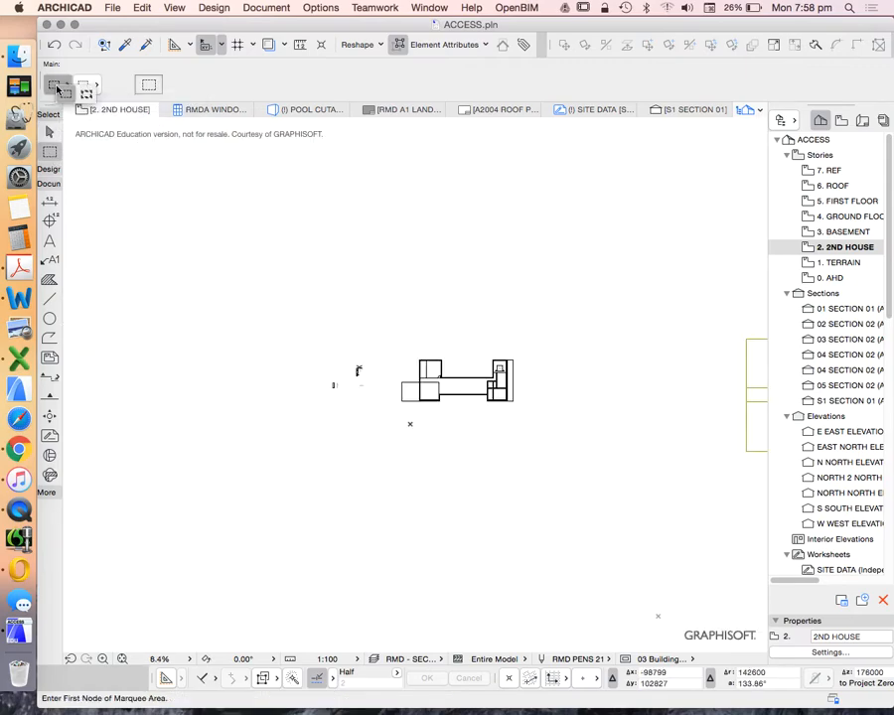
# Marquee the whole house, show it all in 3D and inspect it on the mesh from ground level
pyautogui.moveTo(385, 318); pyautogui.dragTo(475, 401)
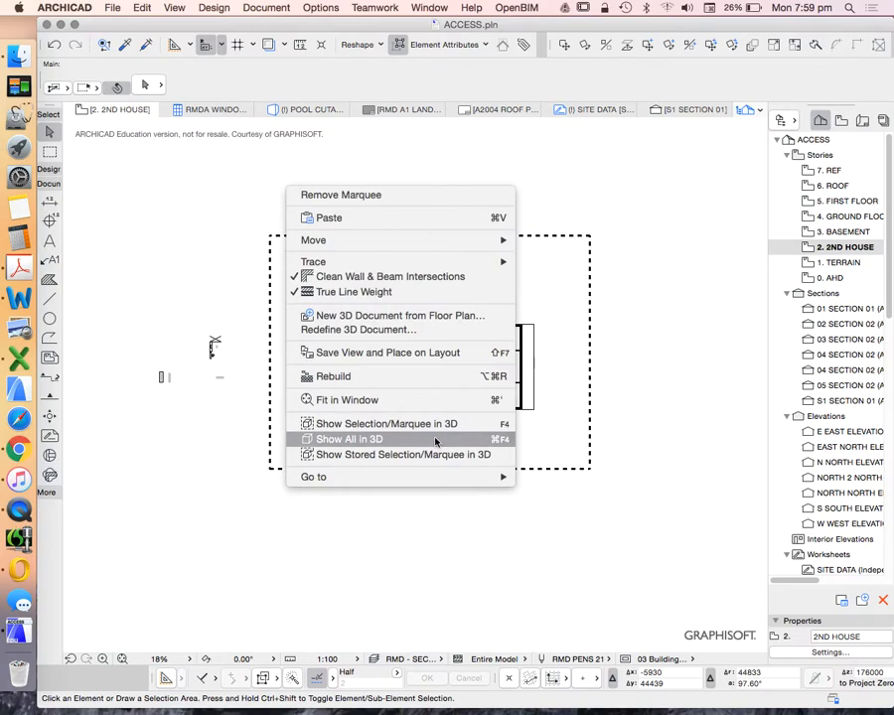
pyautogui.click(348, 439)
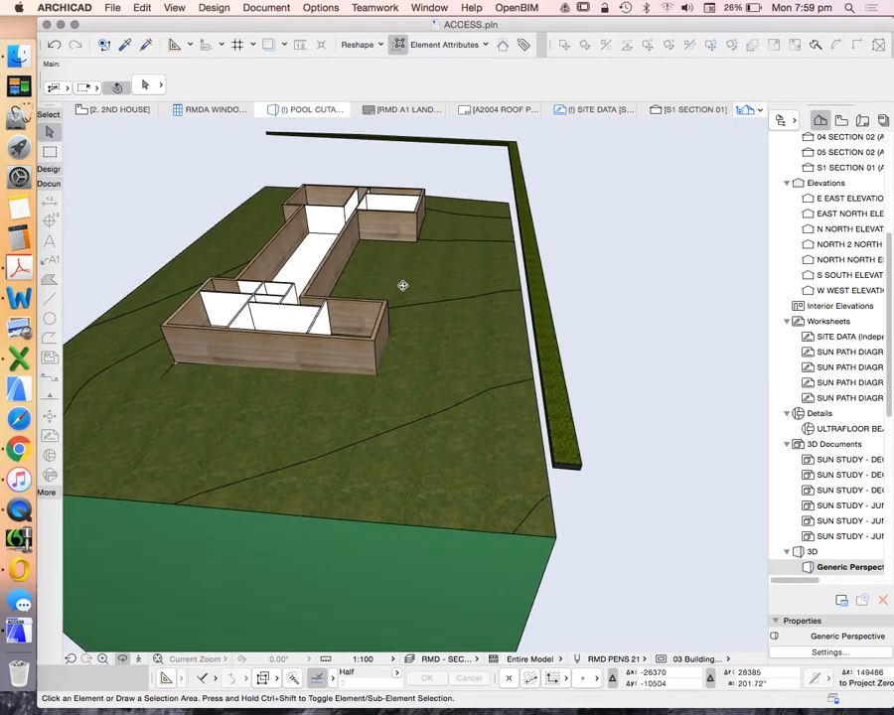
pyautogui.moveTo(401, 286); pyautogui.dragTo(554, 310)
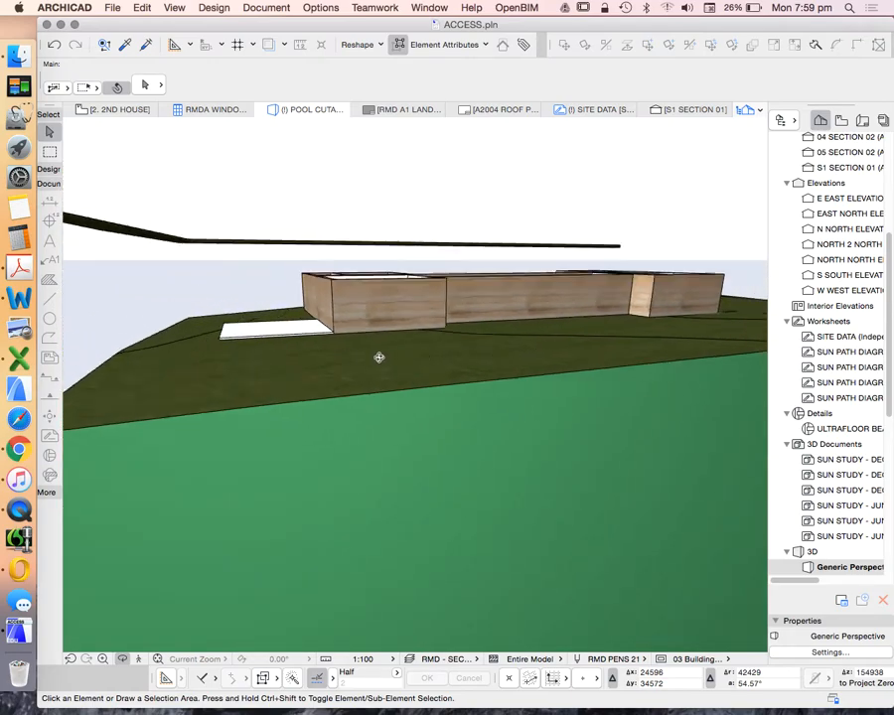
pyautogui.moveTo(378, 357); pyautogui.dragTo(371, 338)
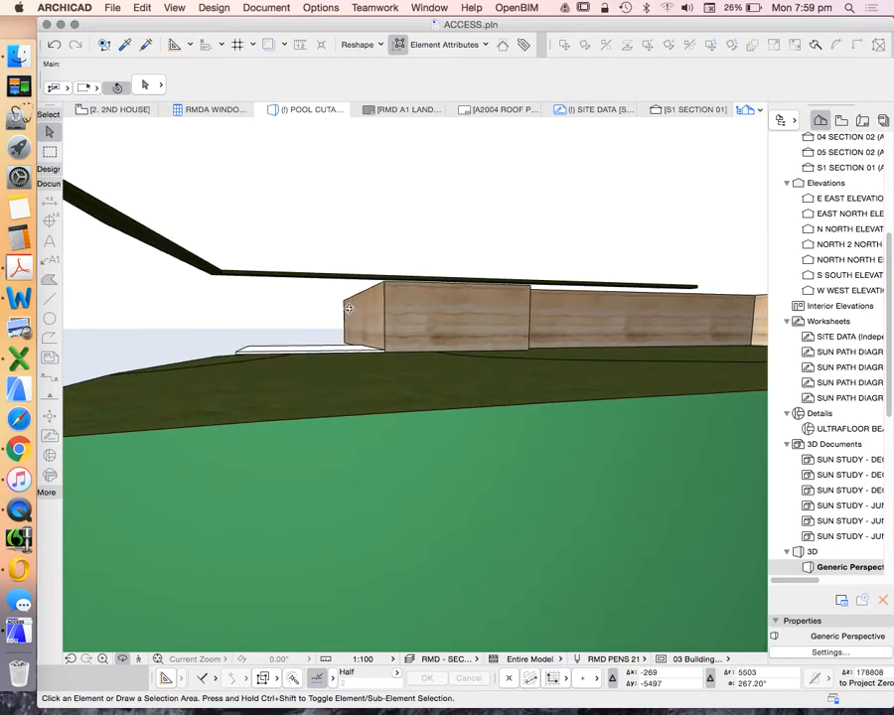
pyautogui.moveTo(350, 308); pyautogui.dragTo(252, 350)
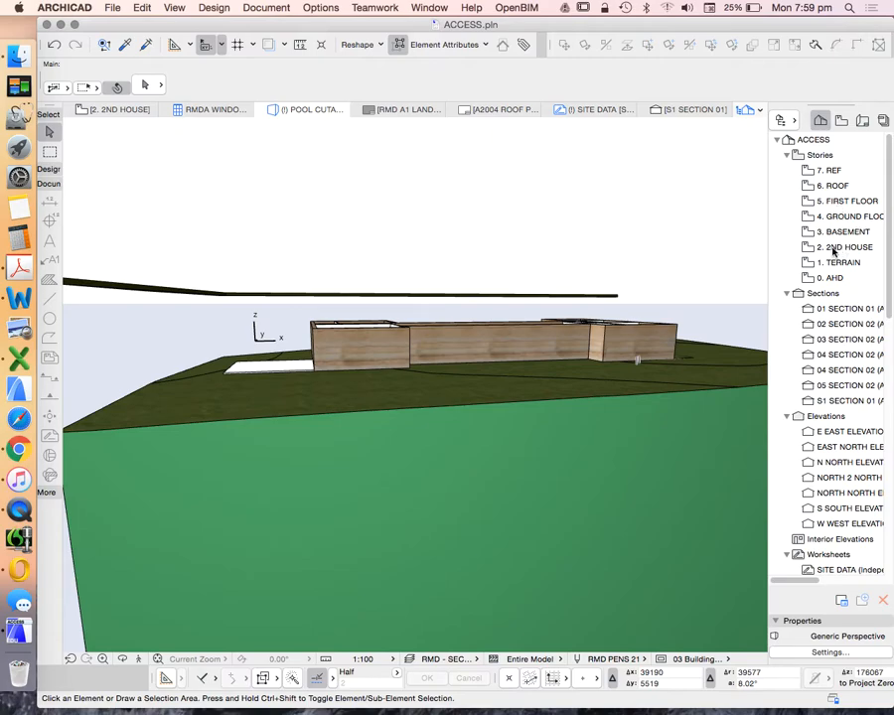
# Edit the BASEMENT story's elevation in Story Settings and confirm it
pyautogui.click(845, 247)
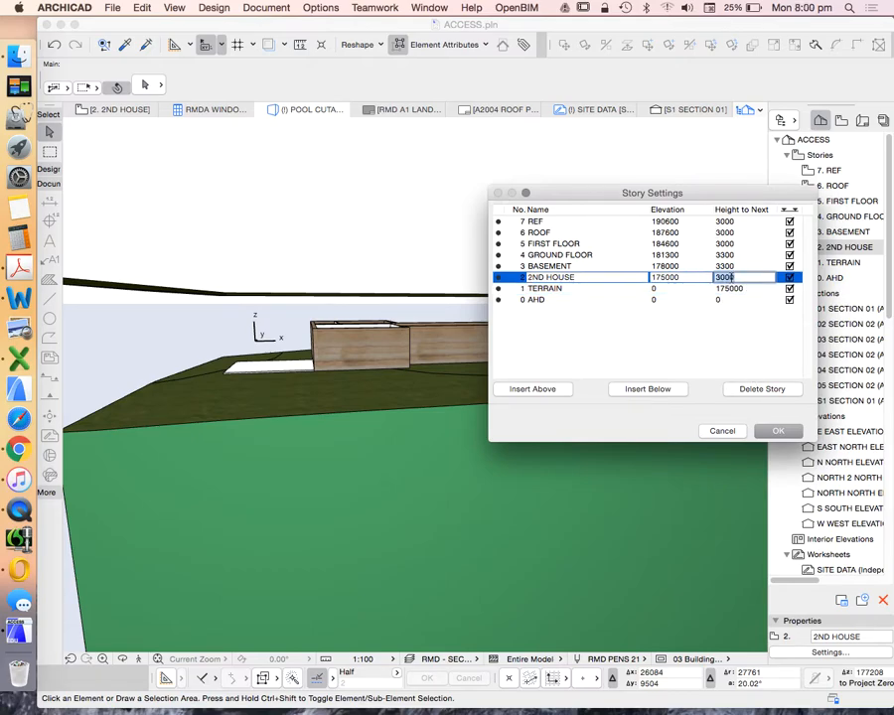
pyautogui.click(548, 266)
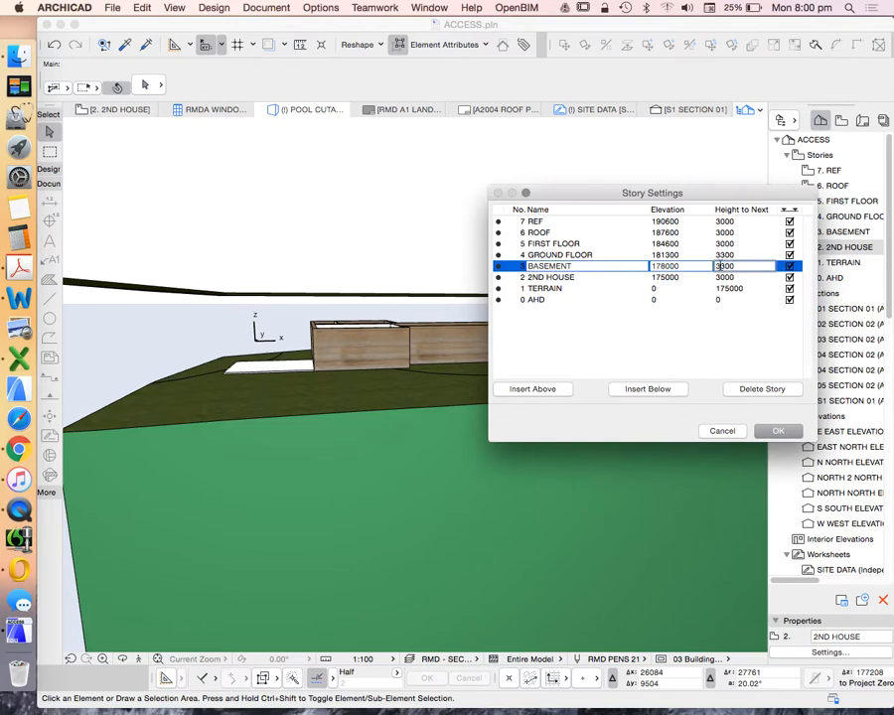
pyautogui.click(778, 429)
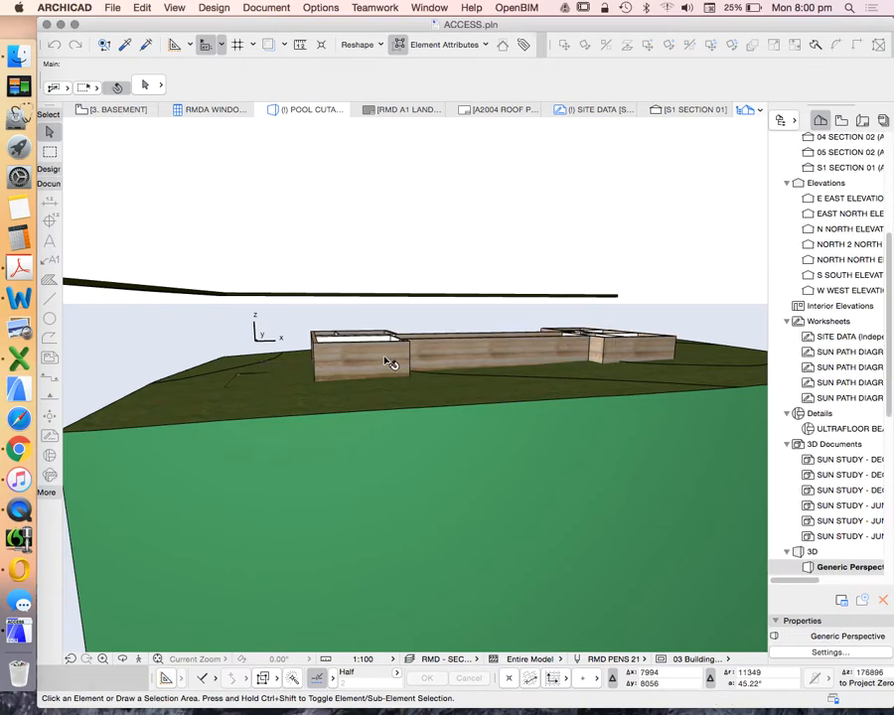
# Reopen Story Settings and change the BASEMENT story's height to the next story
pyautogui.click(387, 359)
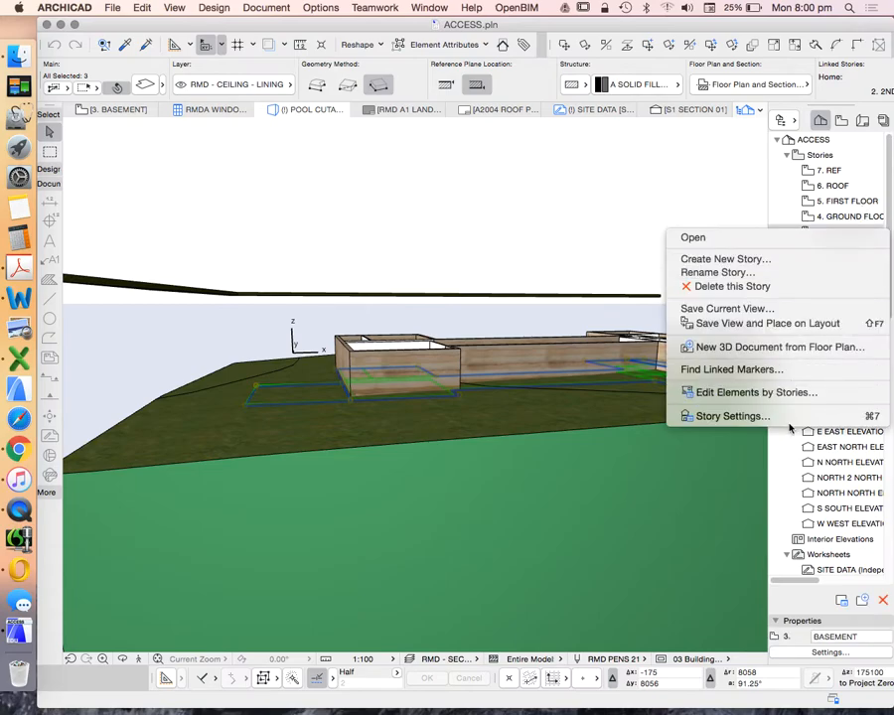
pyautogui.click(734, 417)
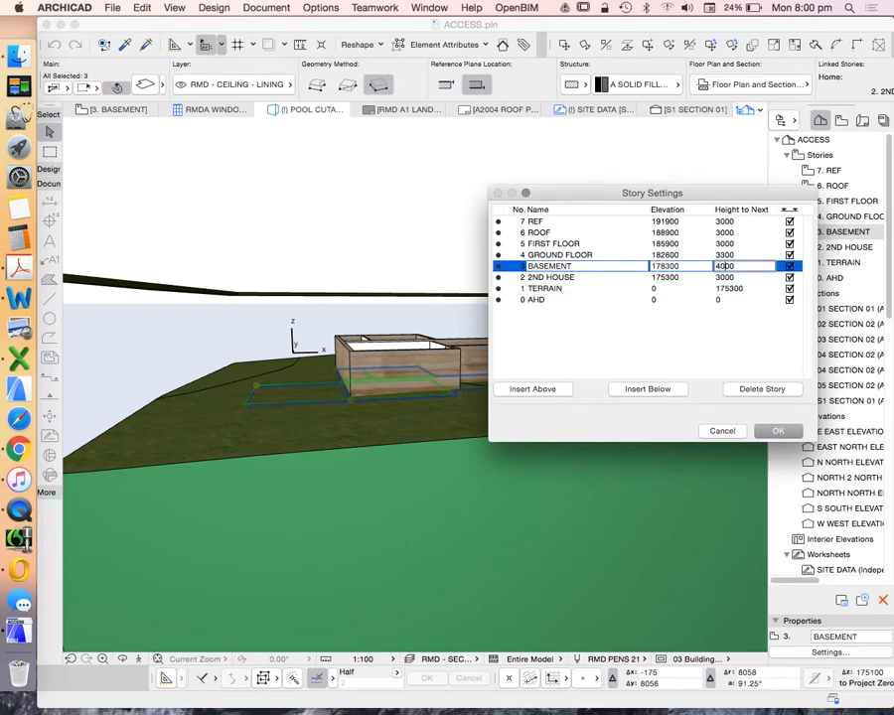
pyautogui.click(779, 429)
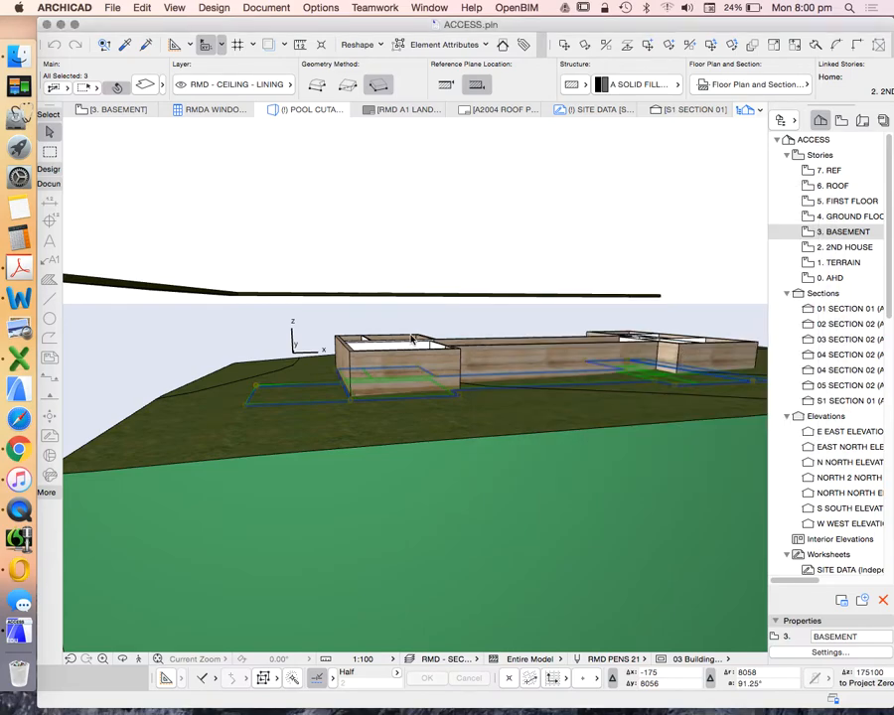
pyautogui.scroll(-3)
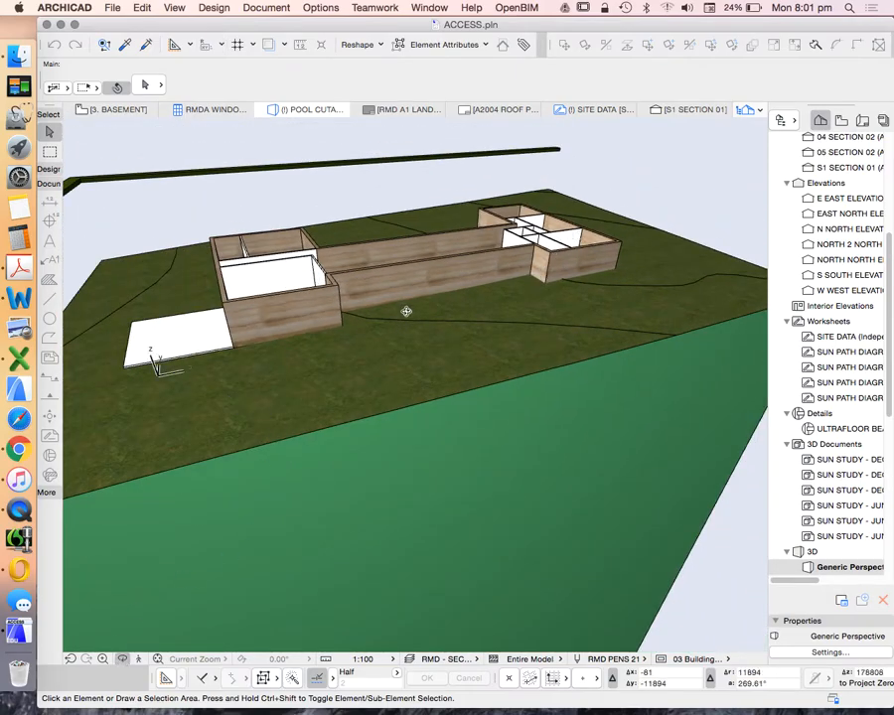
# Orbit to an overhead view of the house and bring up the Design menu
pyautogui.moveTo(405, 310); pyautogui.dragTo(479, 342)
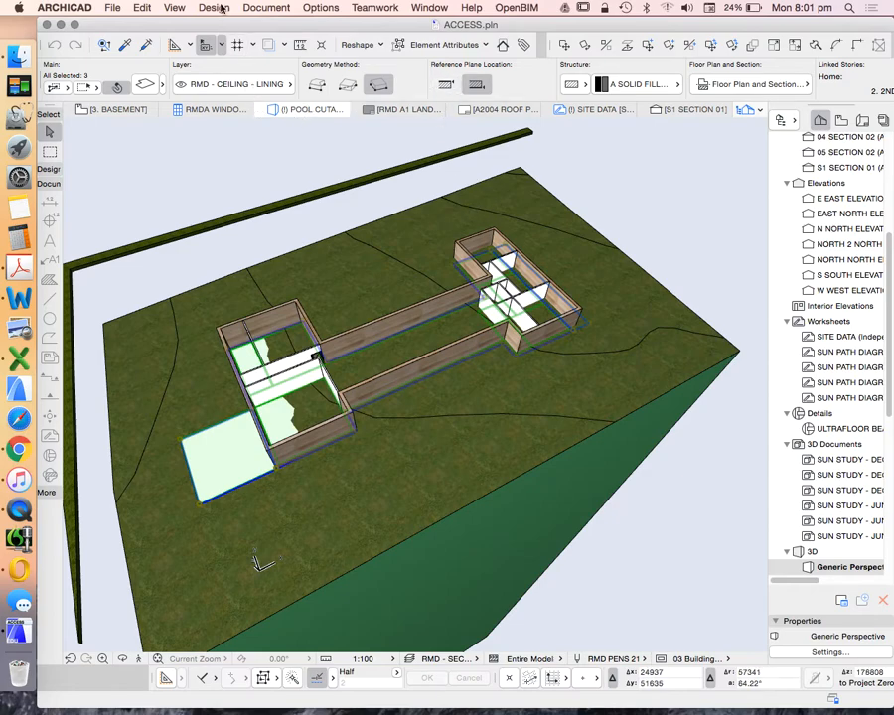
pyautogui.click(215, 8)
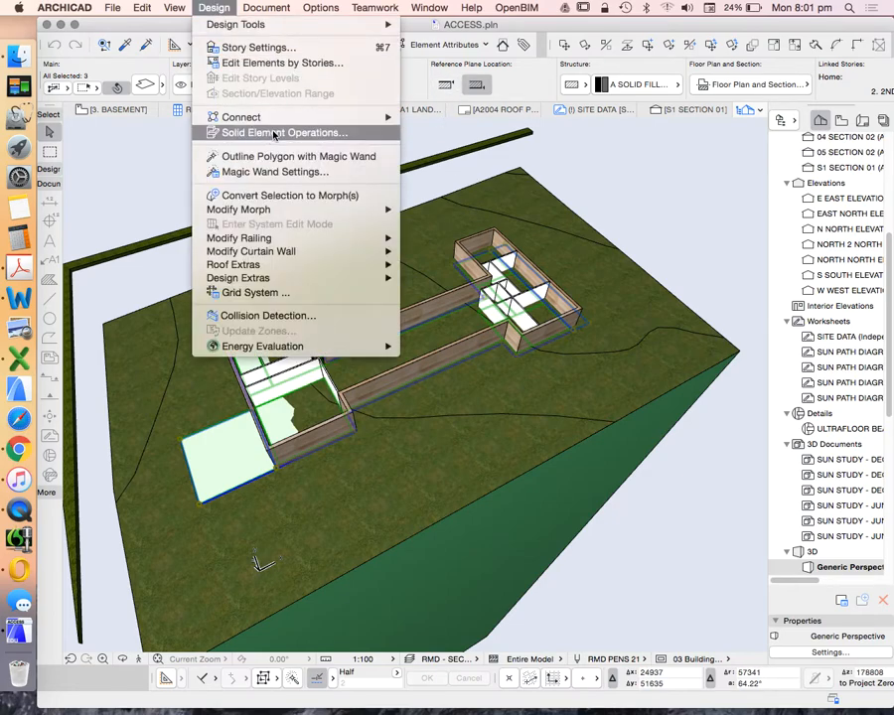
# In Solid Element Operations, set the slab pieces as operators and choose Subtraction
pyautogui.click(282, 131)
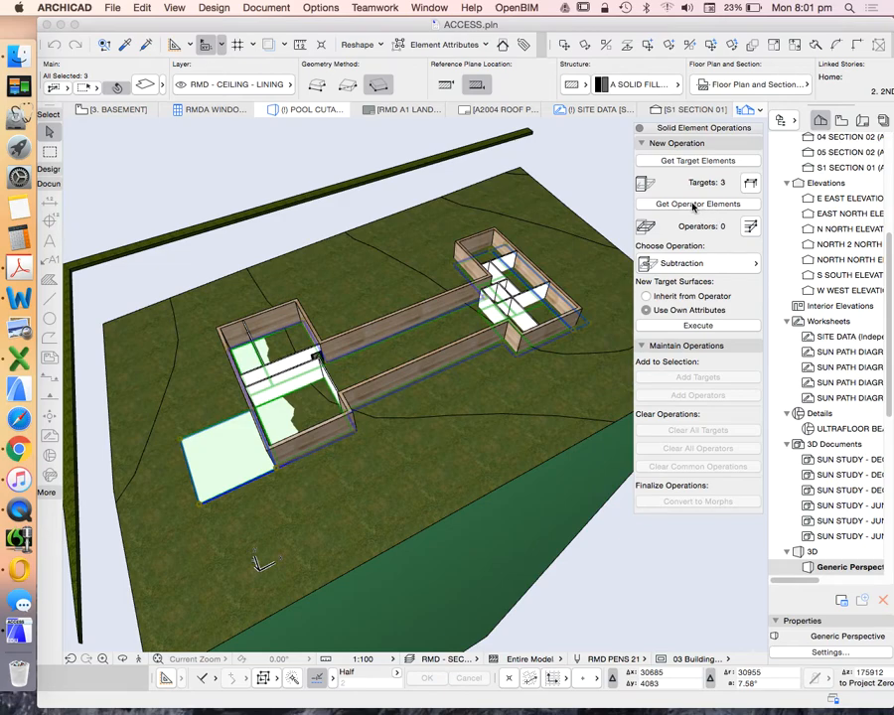
pyautogui.click(697, 203)
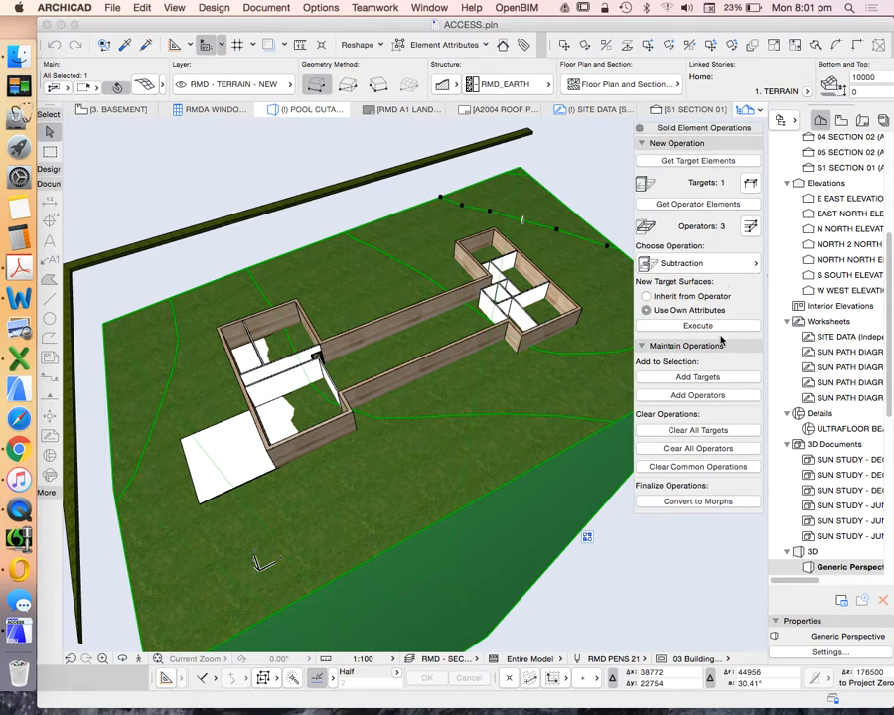
pyautogui.click(695, 263)
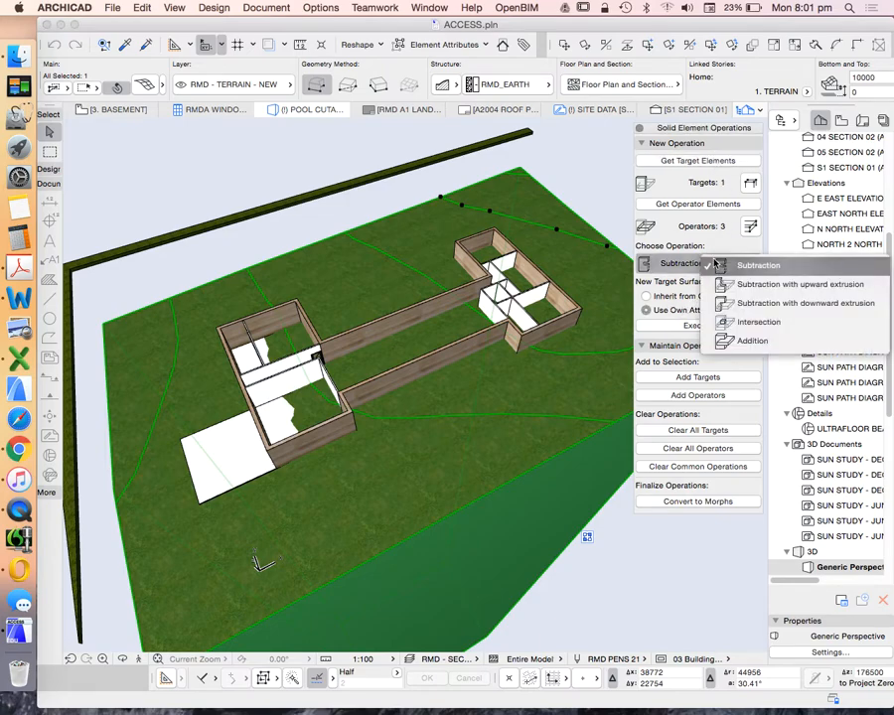
pyautogui.moveTo(799, 302)
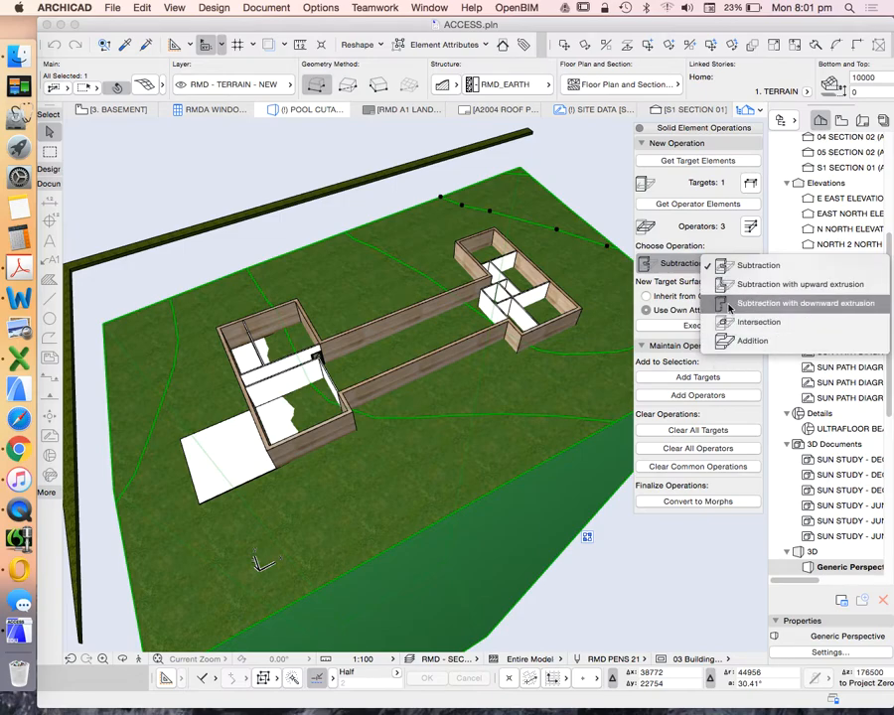
pyautogui.moveTo(750, 342)
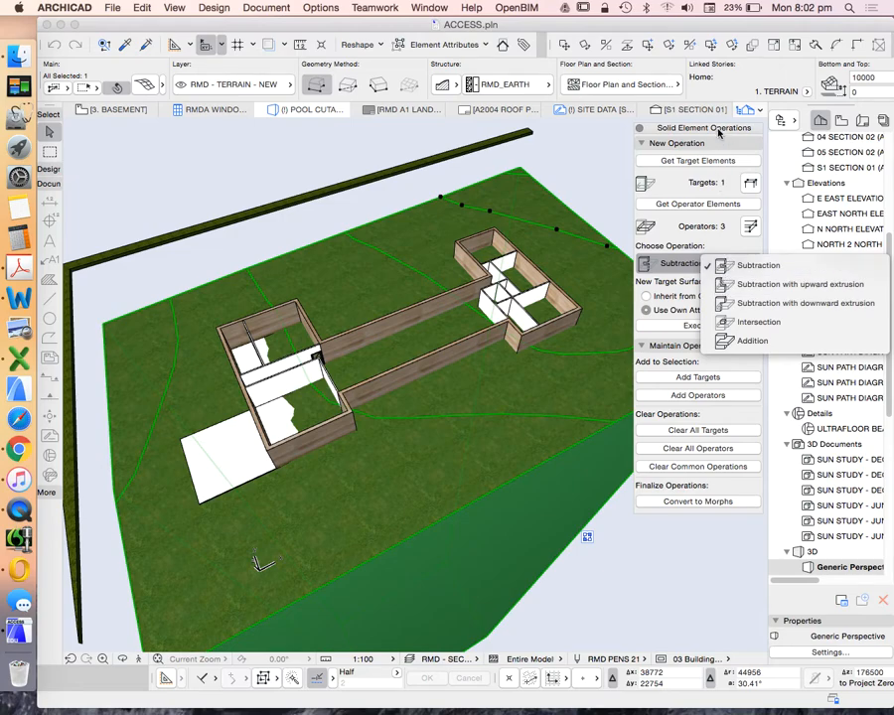
pyautogui.moveTo(795, 284)
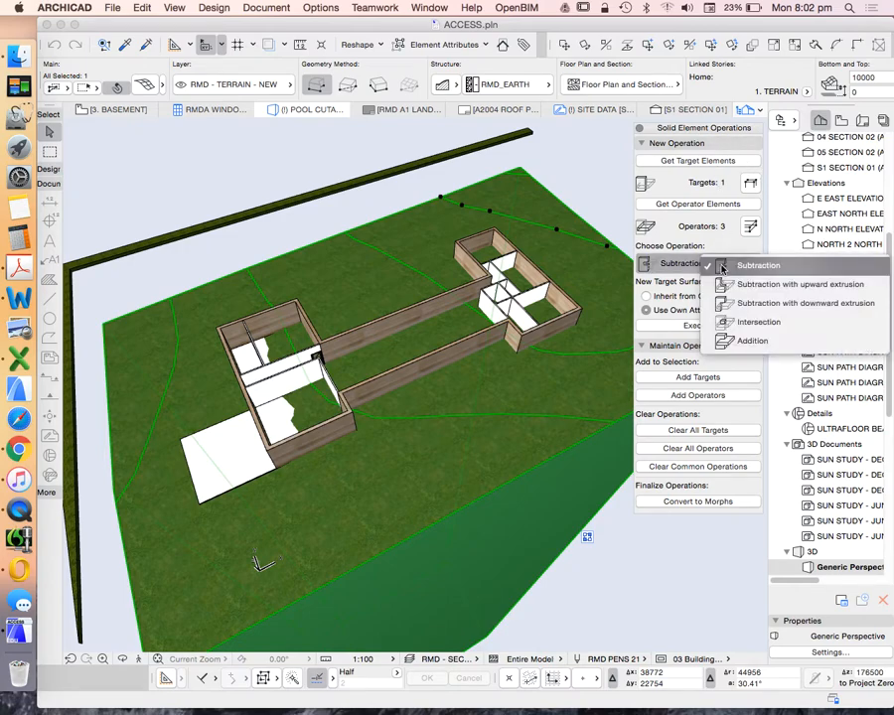
pyautogui.click(795, 284)
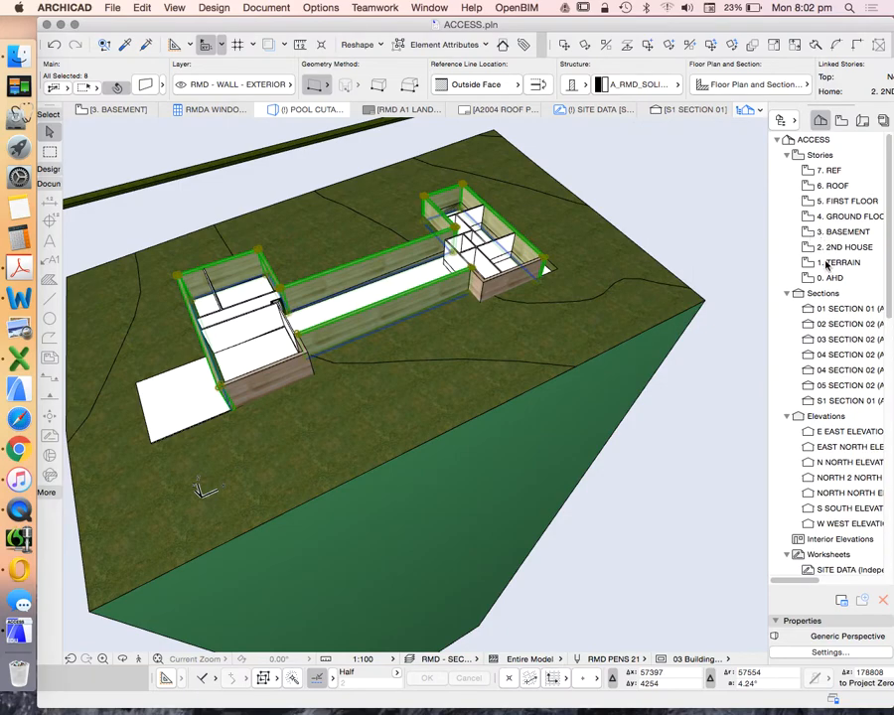
pyautogui.click(842, 263)
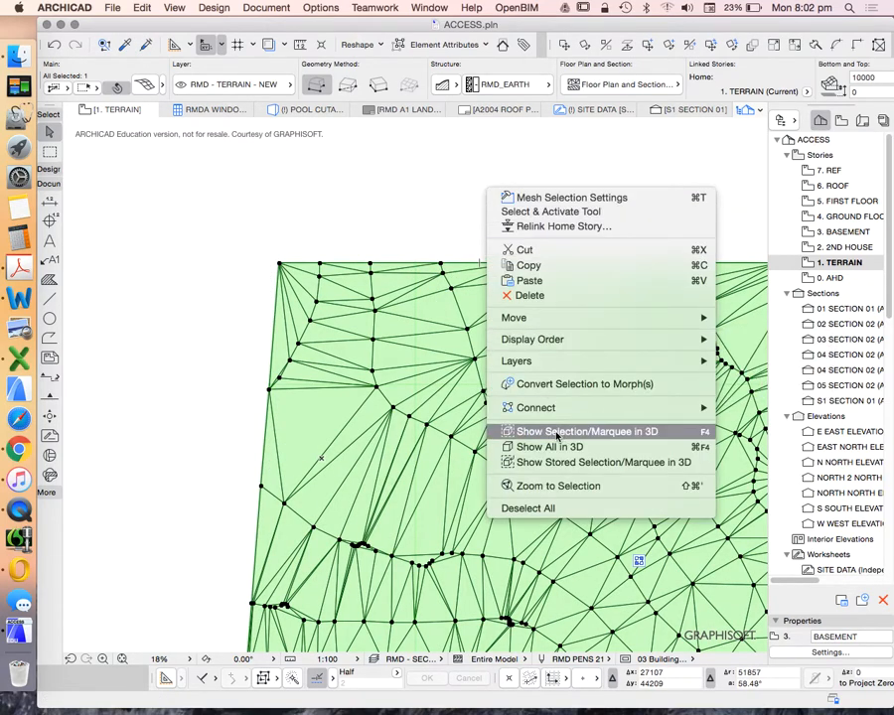
pyautogui.click(588, 431)
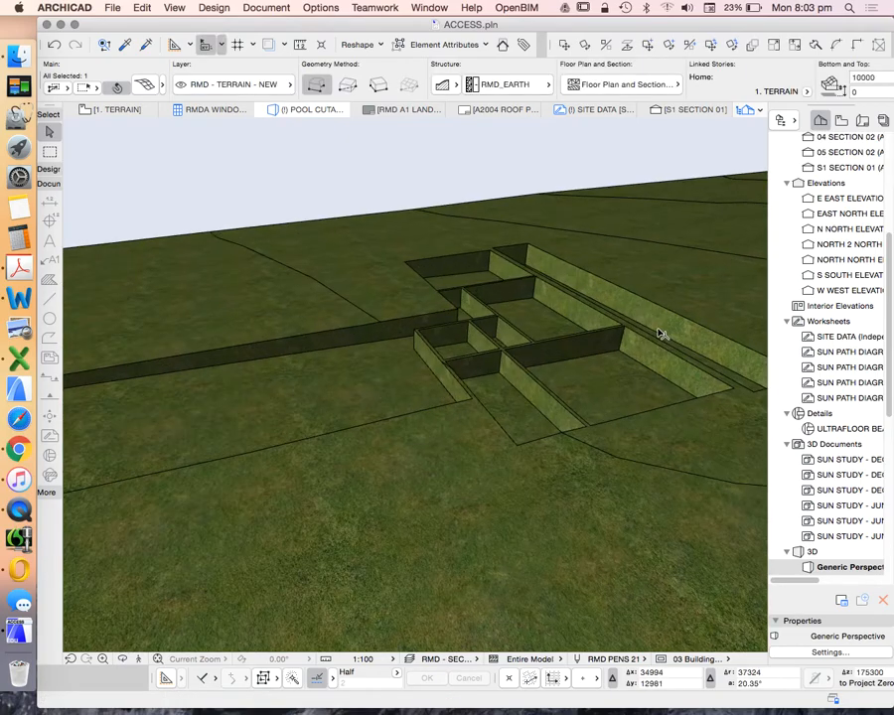
pyautogui.moveTo(659, 333); pyautogui.dragTo(445, 403)
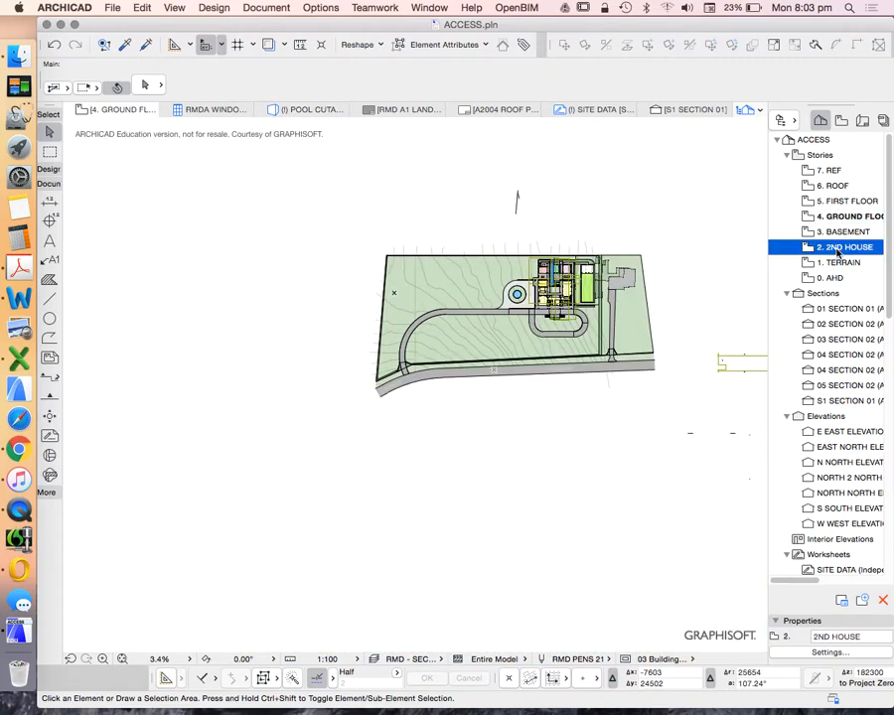
pyautogui.doubleClick(842, 246)
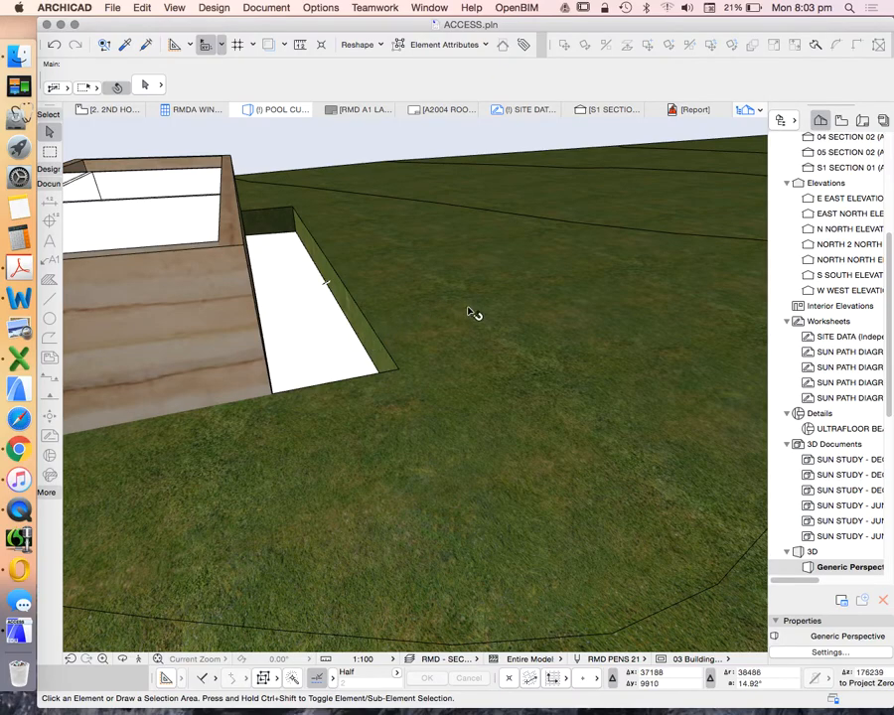
pyautogui.moveTo(886, 312)
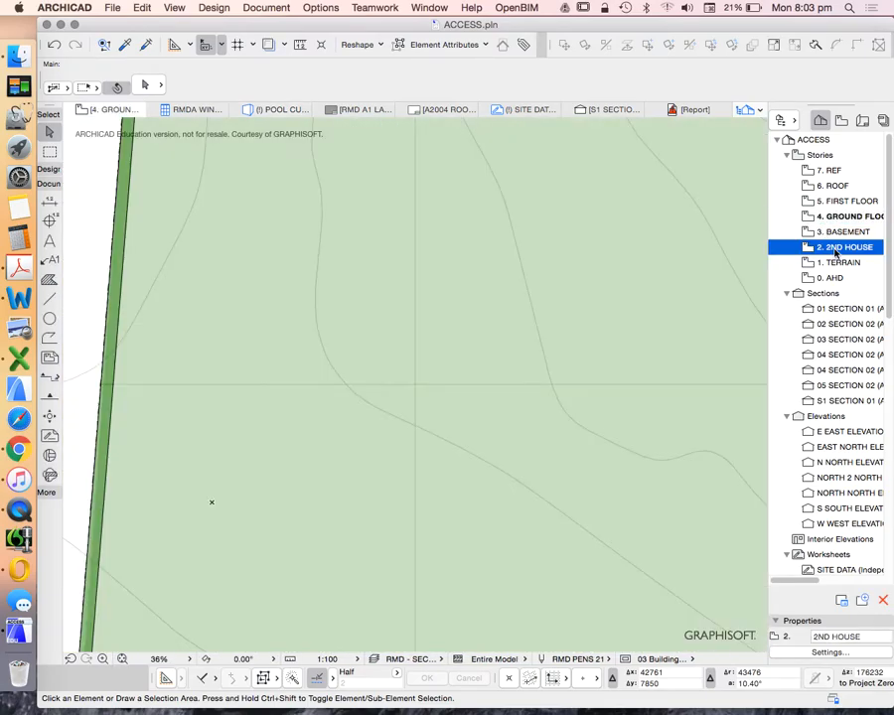
# On the 2ND HOUSE plan, set the roof's top surface override to RMD GRASS
pyautogui.doubleClick(847, 246)
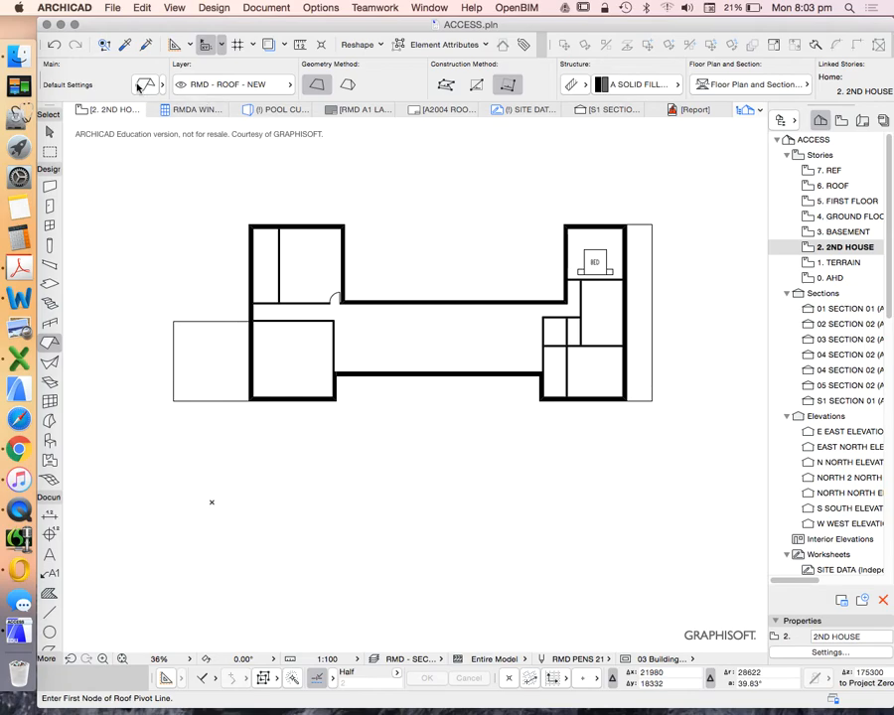
pyautogui.click(145, 84)
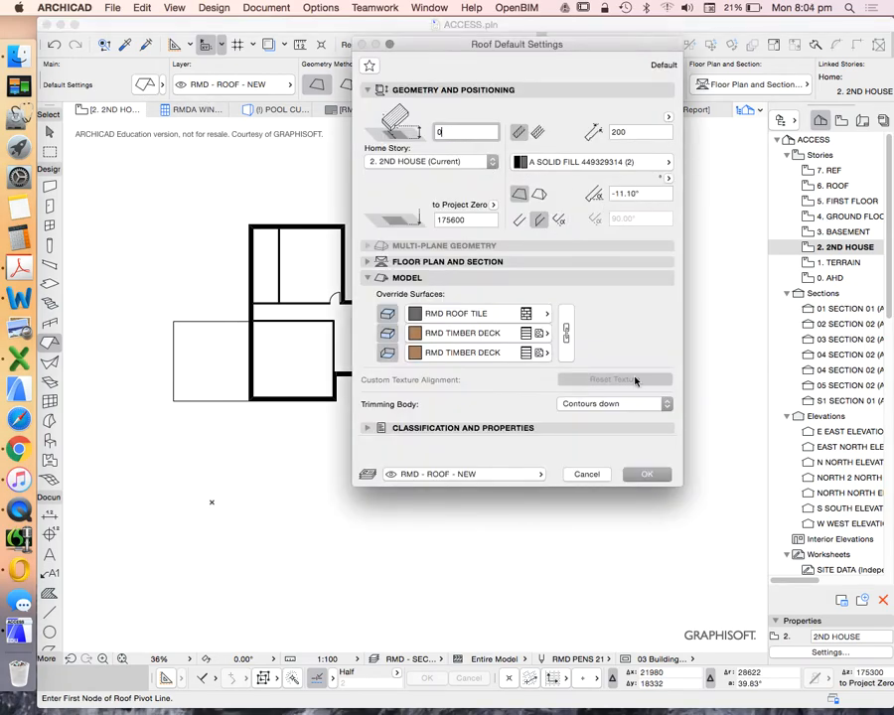
pyautogui.click(646, 473)
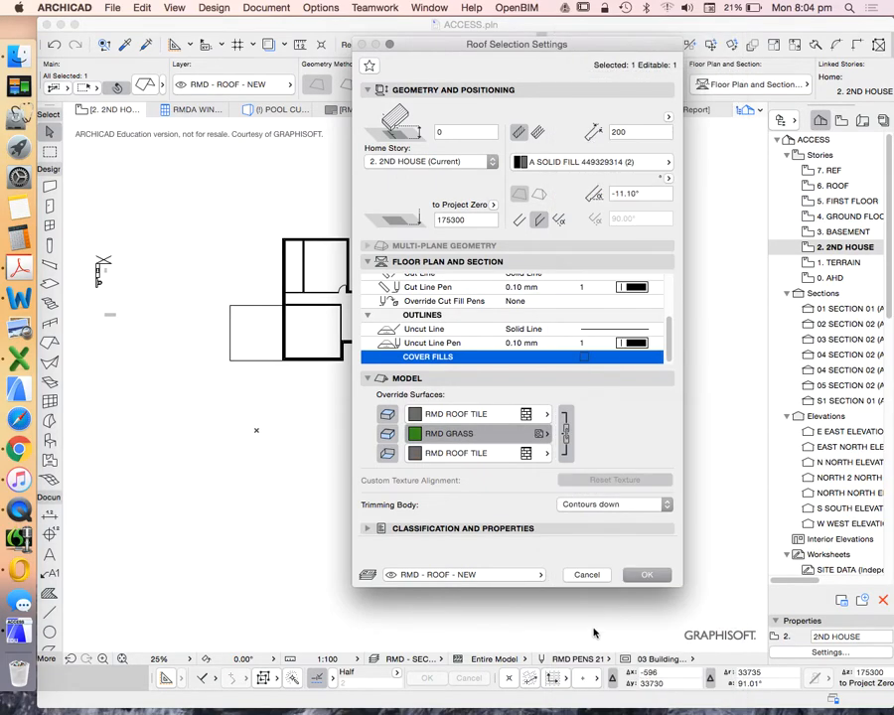
pyautogui.click(648, 574)
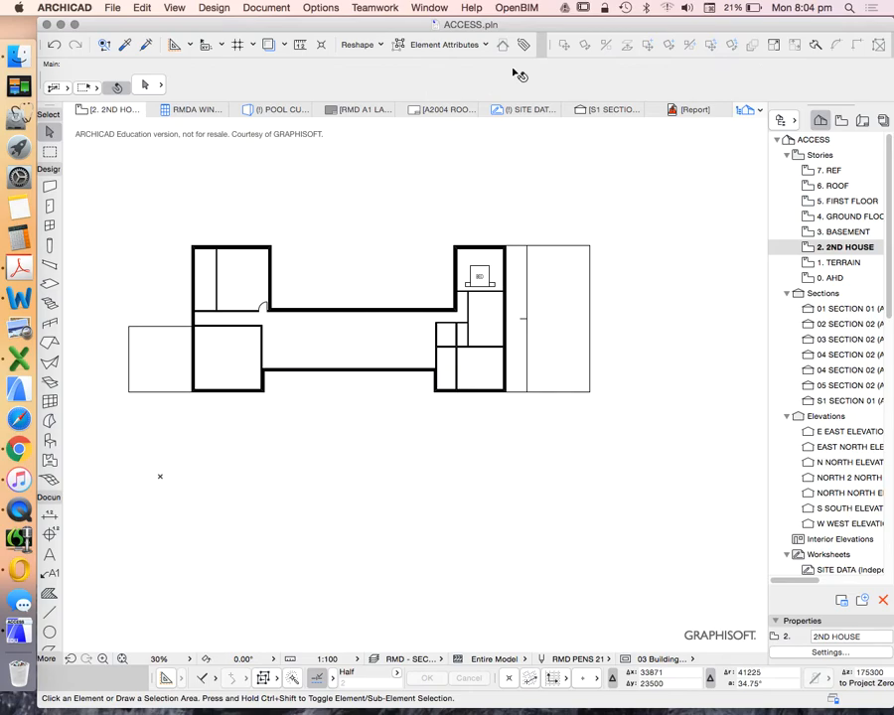
# Select the new roof batter and show it in 3D beside the sunken house
pyautogui.click(517, 318)
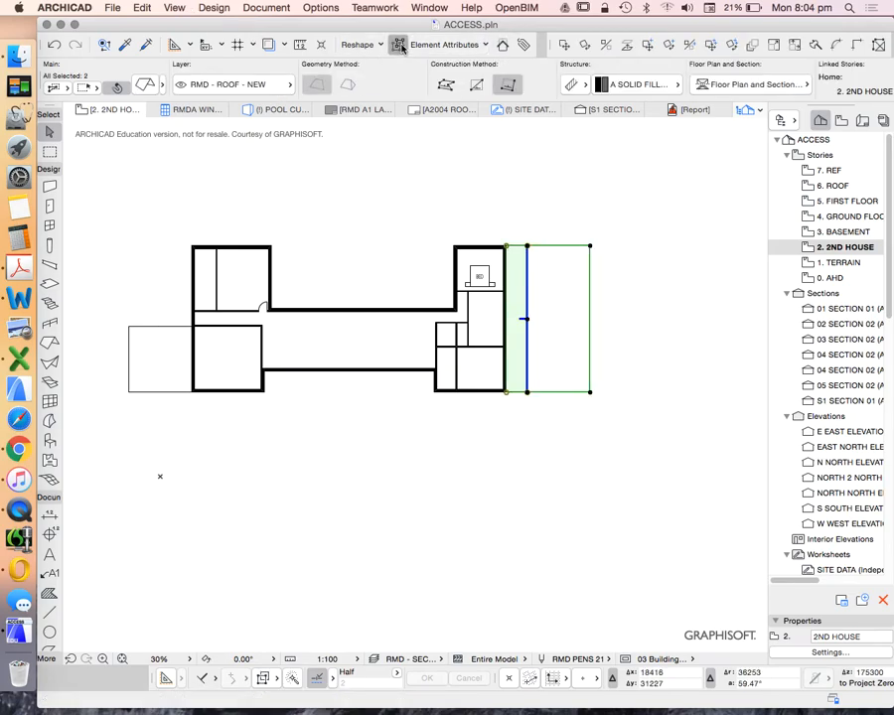
pyautogui.click(143, 8)
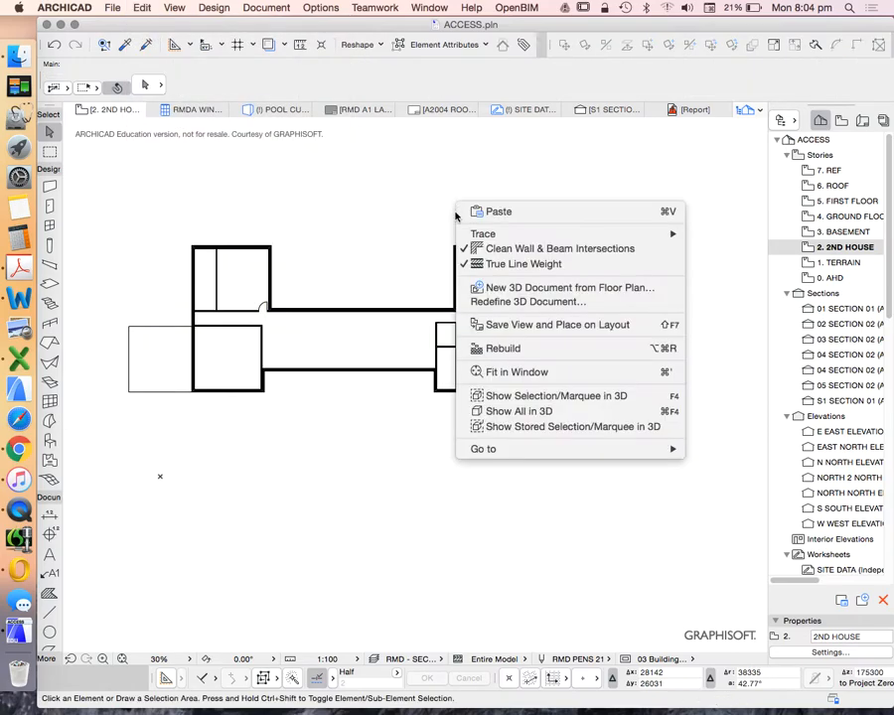
pyautogui.click(517, 409)
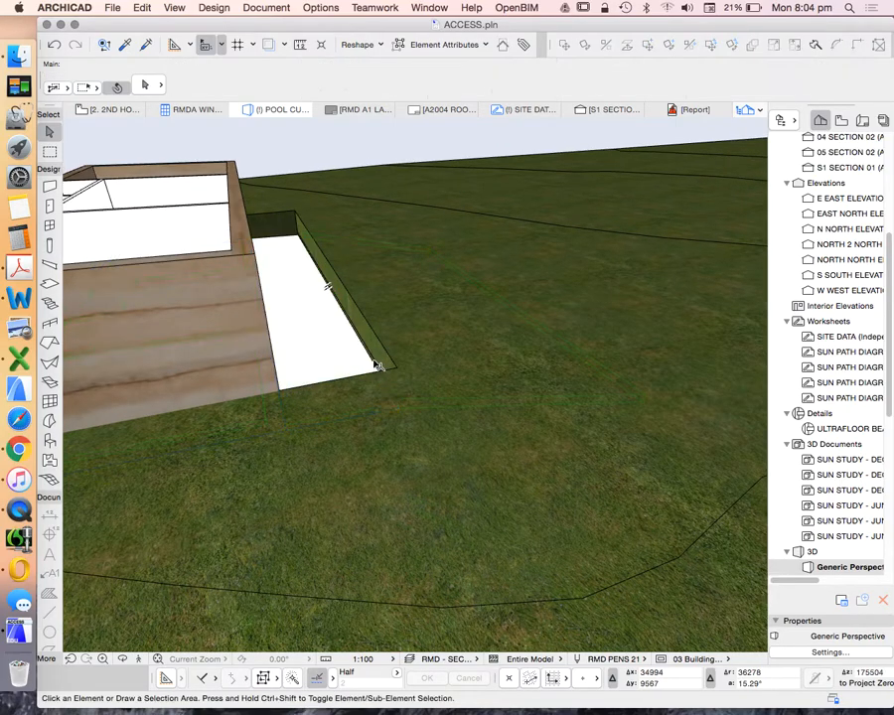
pyautogui.click(318, 318)
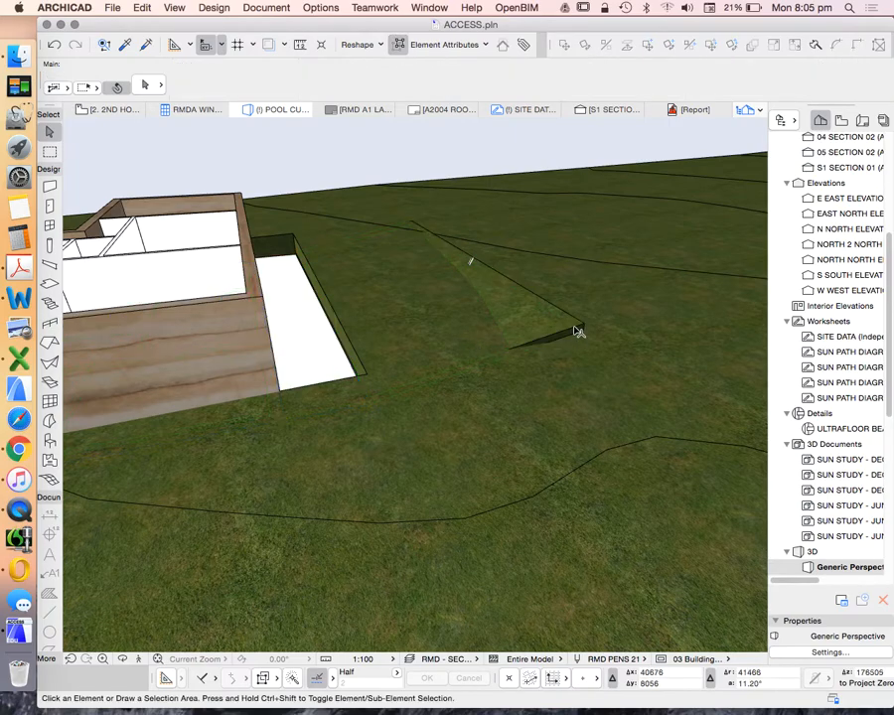
# With the roof as operator, run Subtraction with upward extrusion on the terrain mesh
pyautogui.click(175, 8)
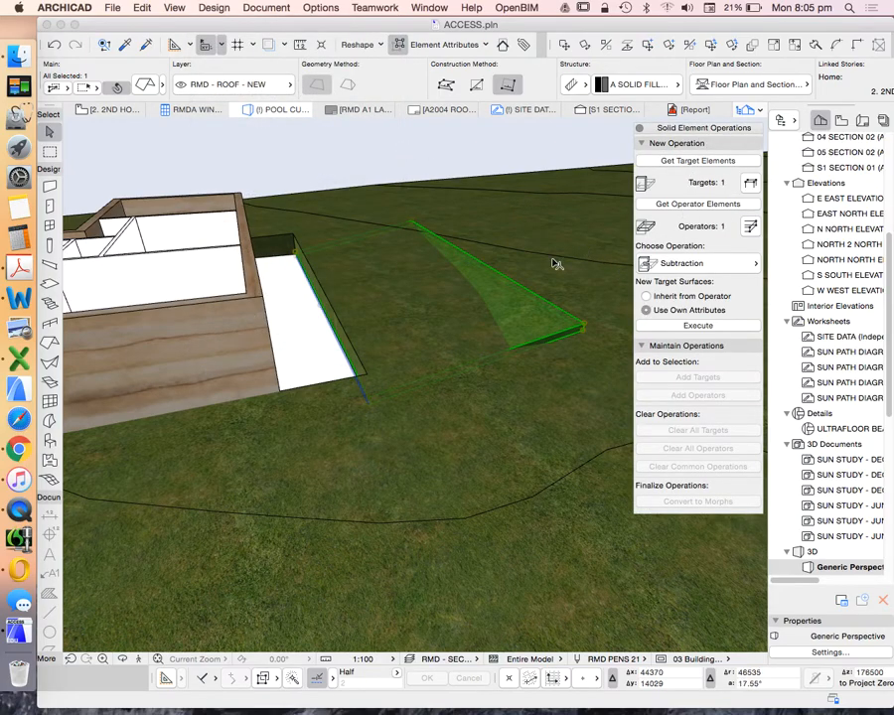
pyautogui.click(696, 262)
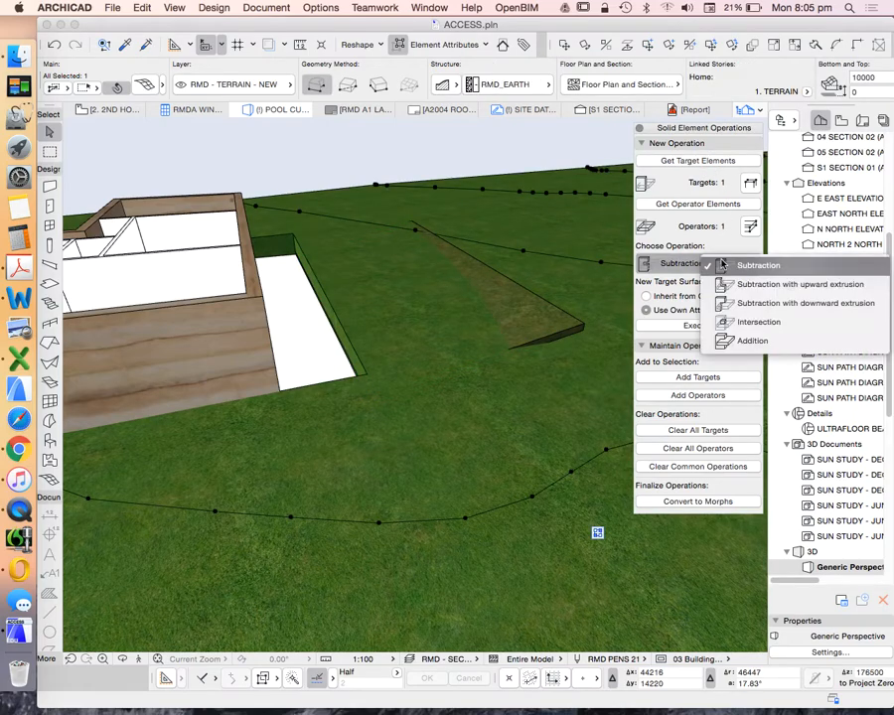
pyautogui.click(803, 284)
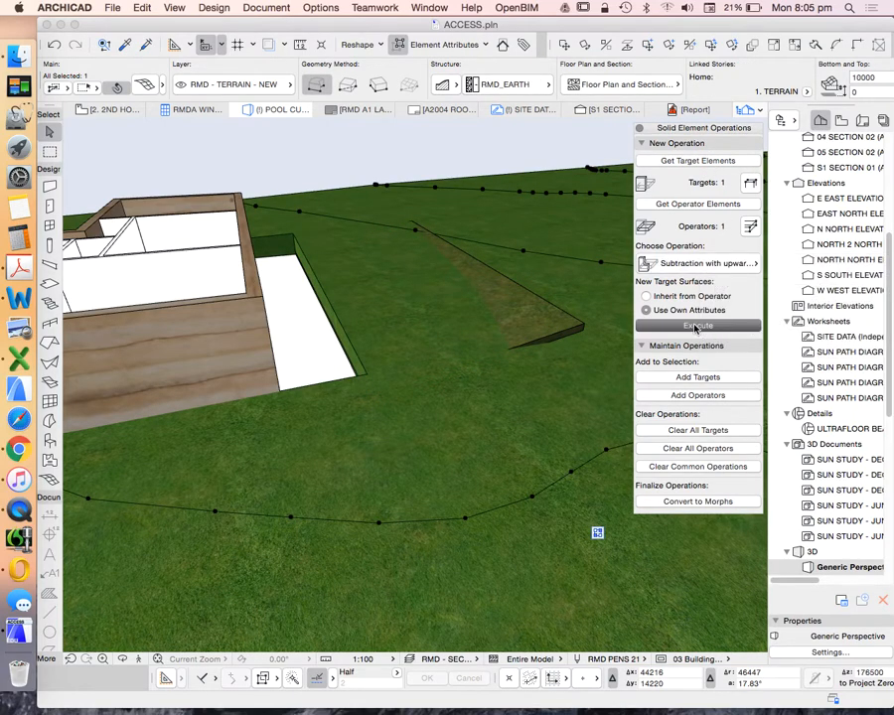
pyautogui.click(697, 326)
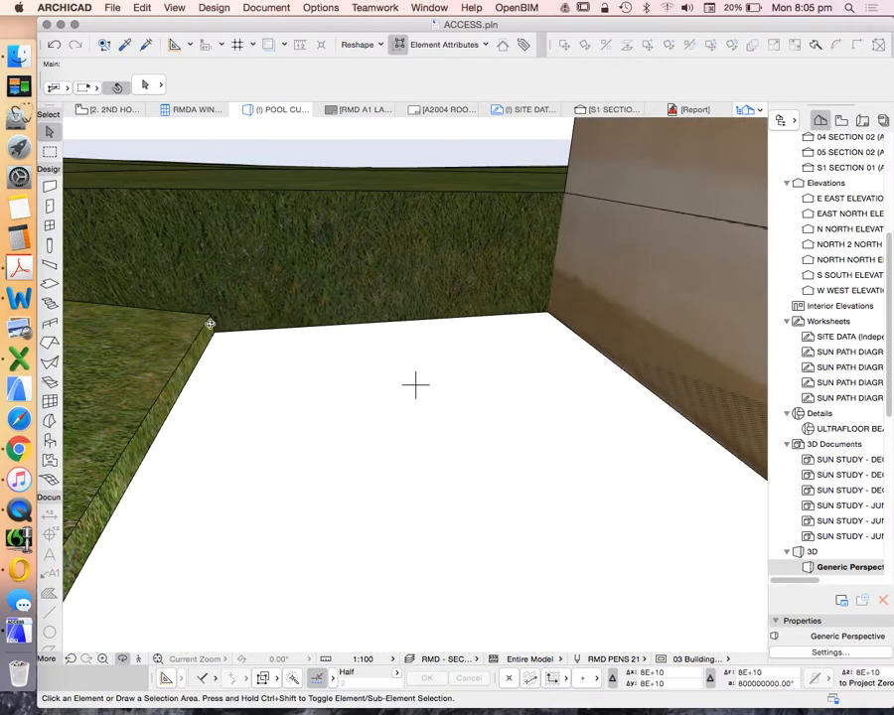
pyautogui.click(211, 324)
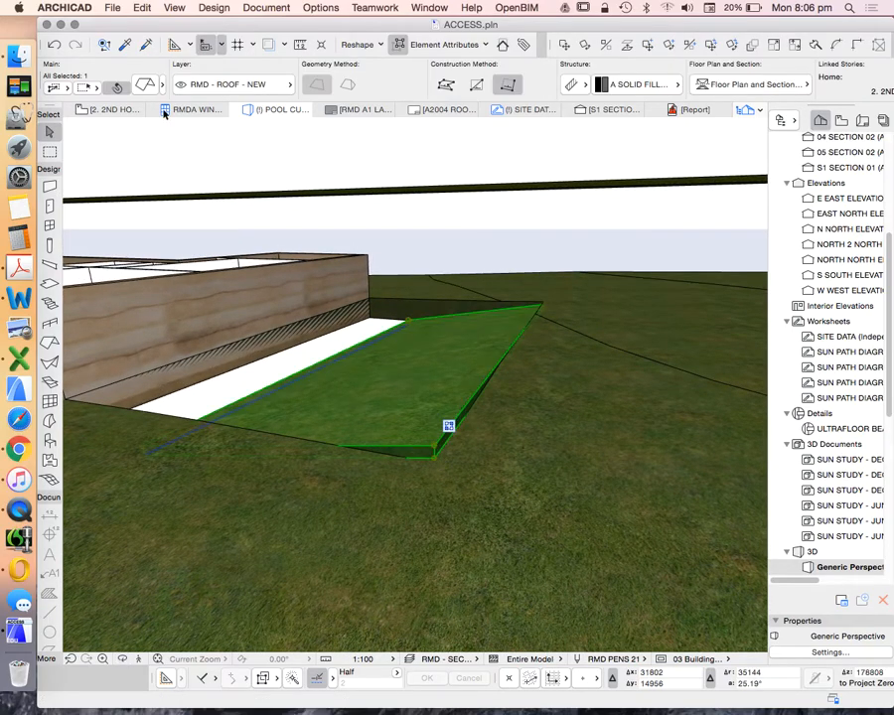
pyautogui.moveTo(441, 483)
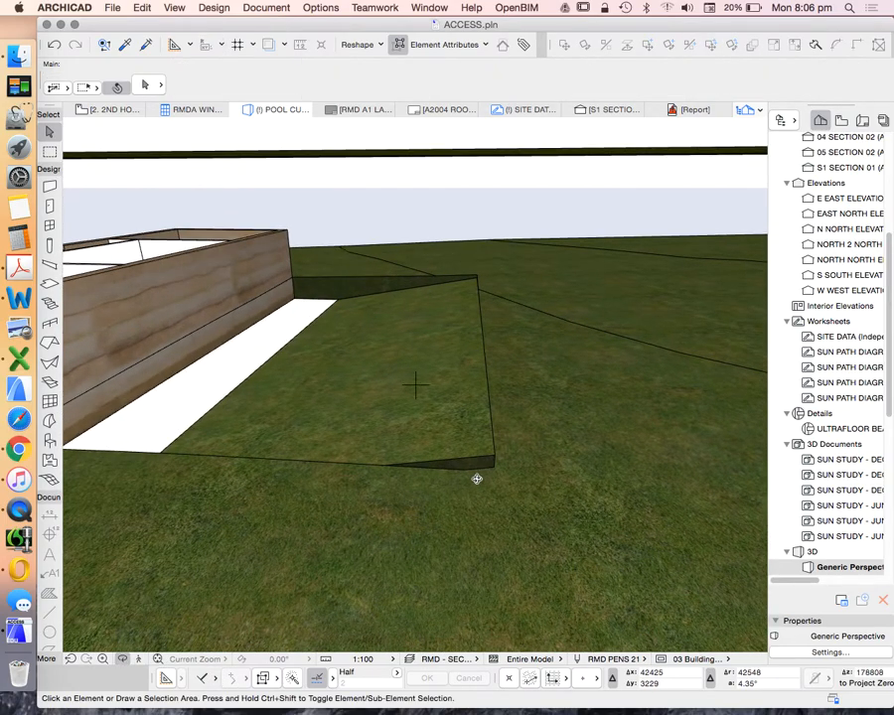
pyautogui.click(477, 479)
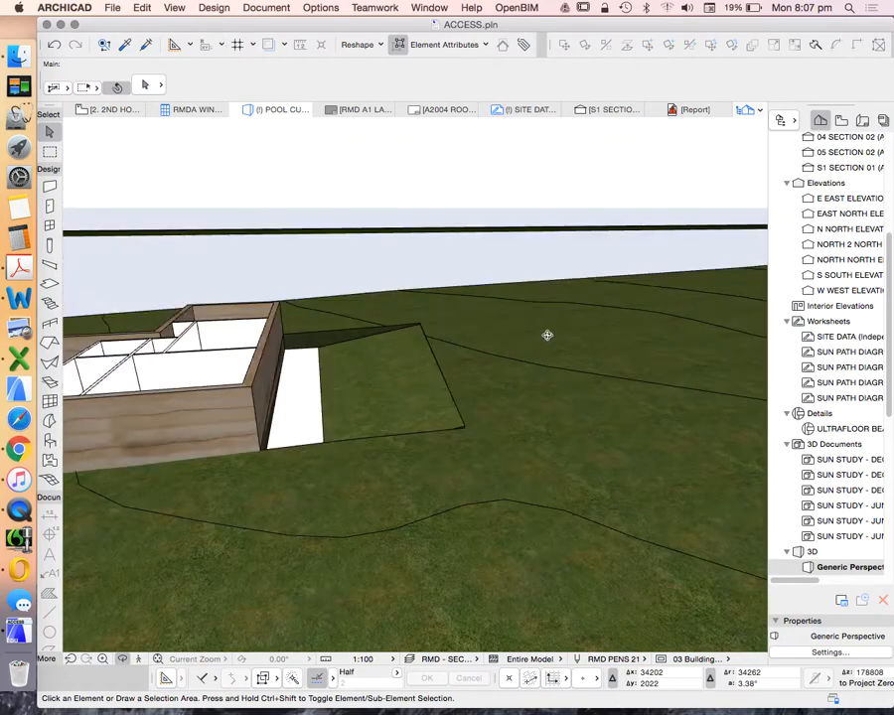
pyautogui.moveTo(549, 333); pyautogui.dragTo(536, 426)
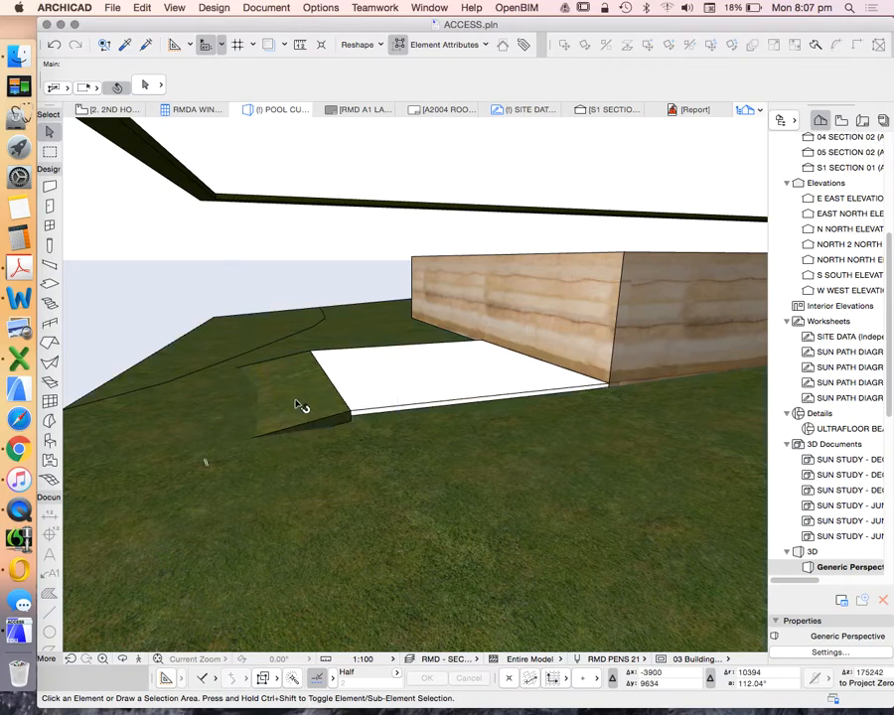
# Set the roof batter as operator, the mesh as target, and choose subtraction with downward extrusion
pyautogui.click(298, 397)
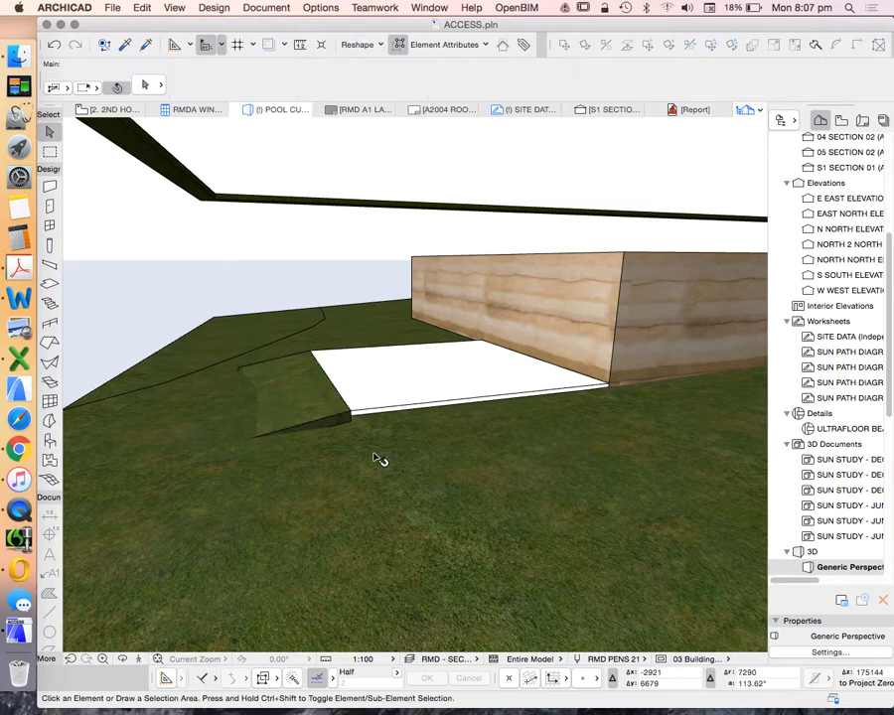
pyautogui.click(298, 398)
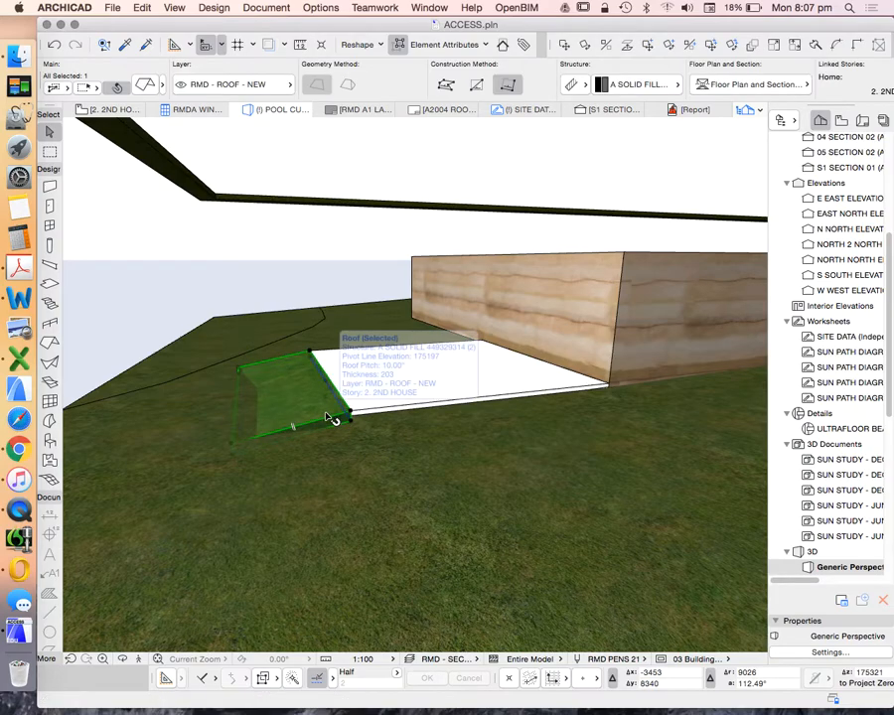
pyautogui.click(215, 8)
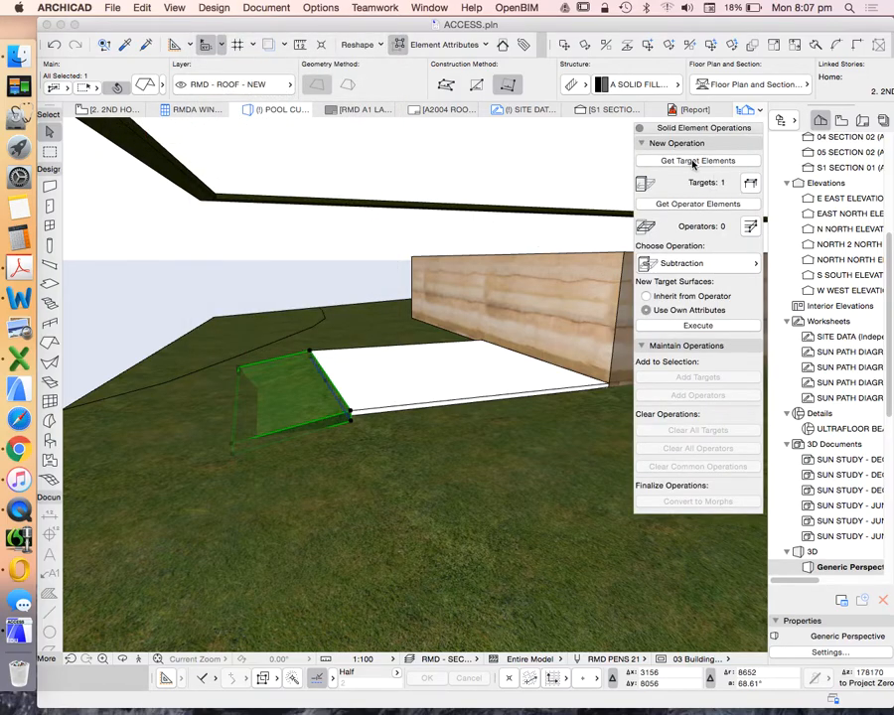
pyautogui.moveTo(473, 580)
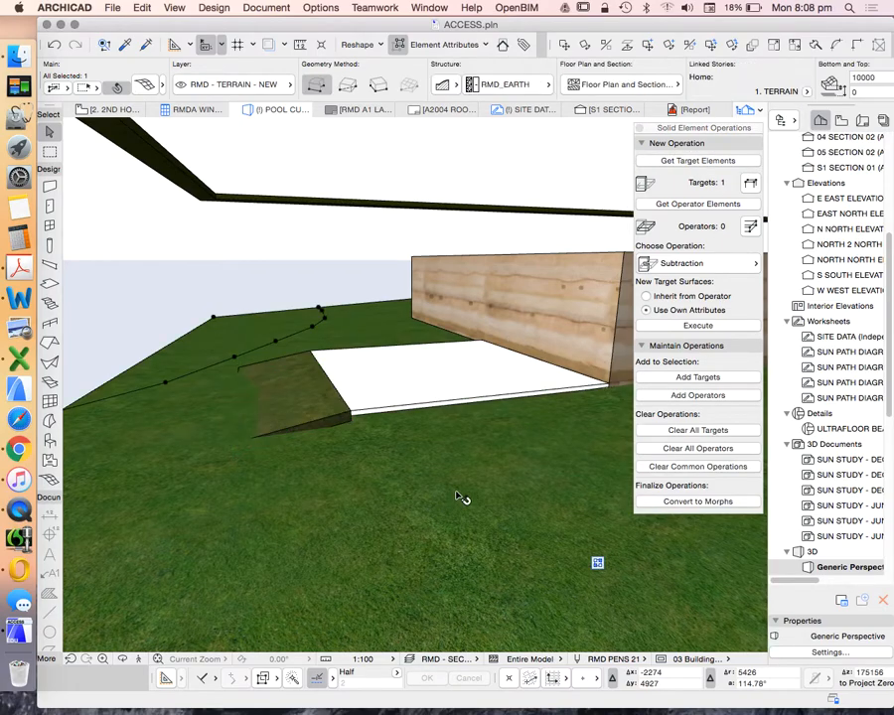
pyautogui.click(696, 202)
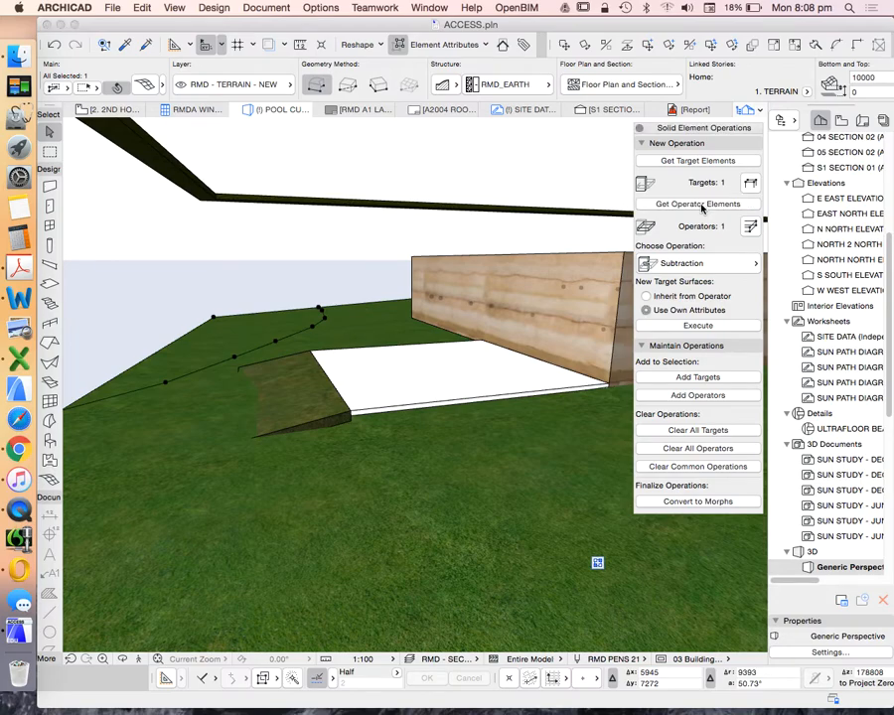
pyautogui.click(681, 262)
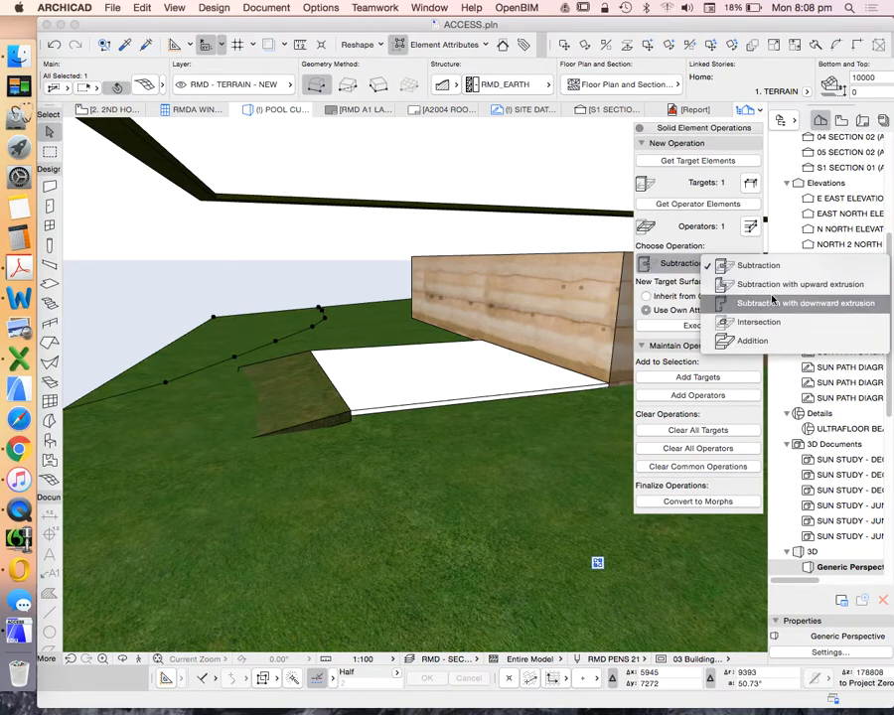
pyautogui.click(794, 302)
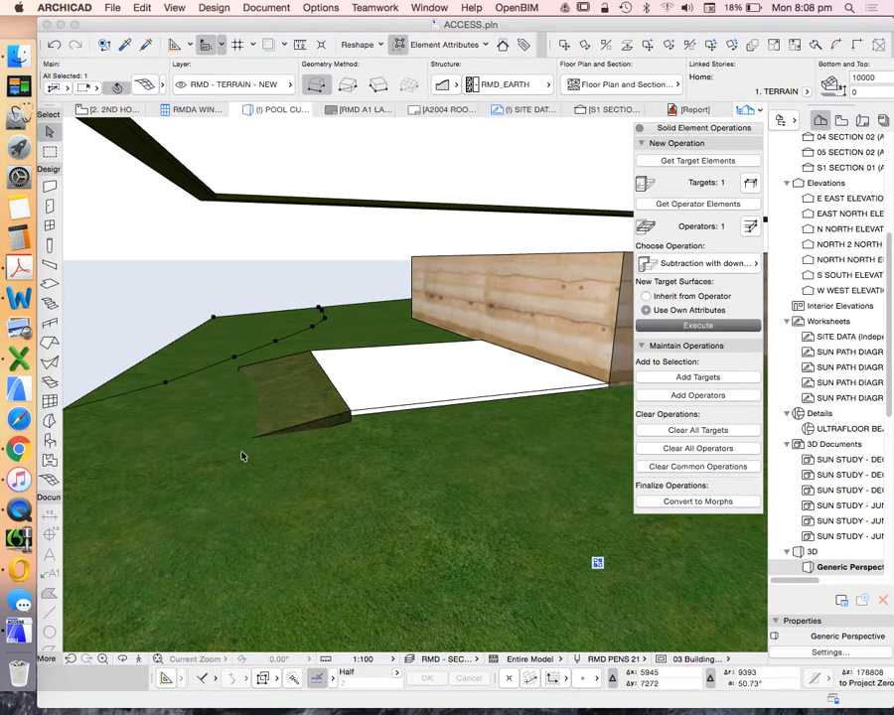